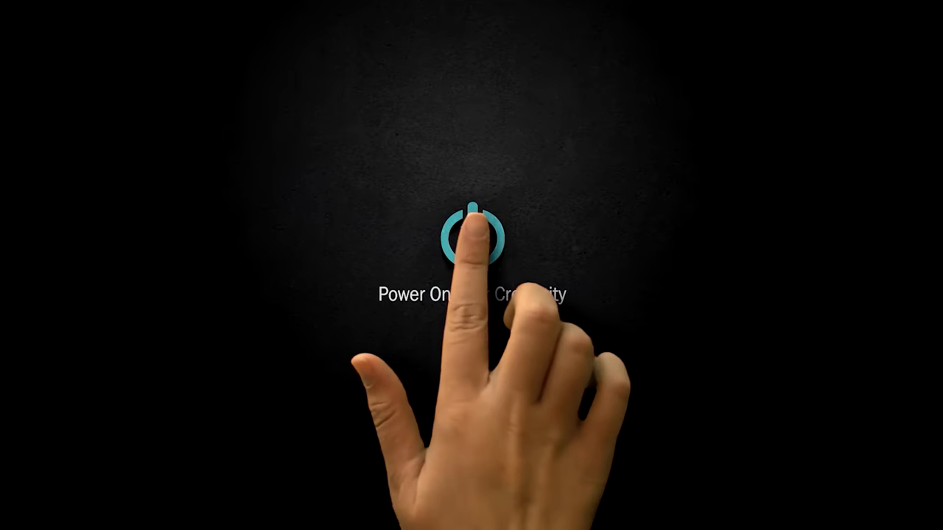
{"action": "left_click", "coordinate": [472, 236]}
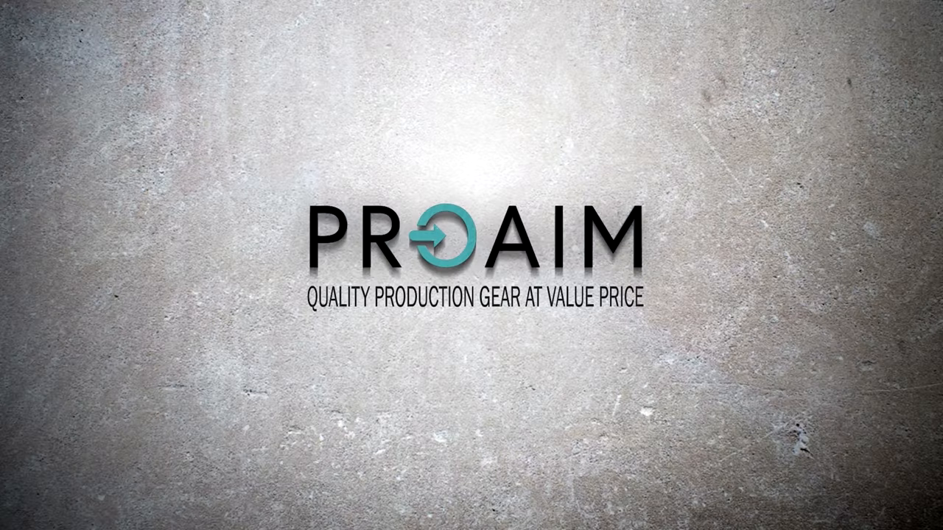